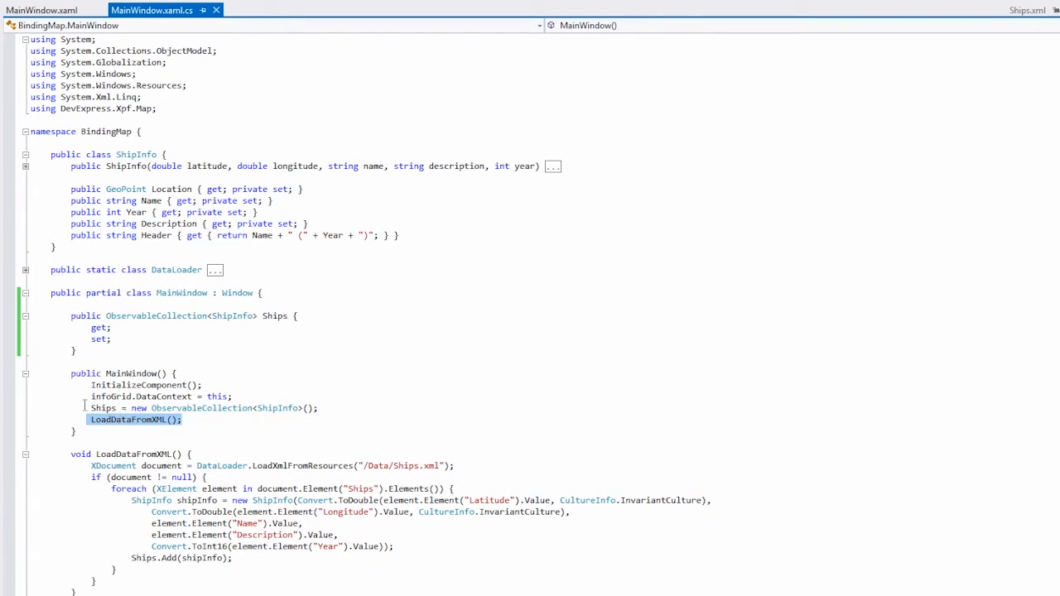
Show MainWindow.xaml with the shipTemplate and toolTipTemplate resources expanded under Grid.Resources.
scroll(down, 3)
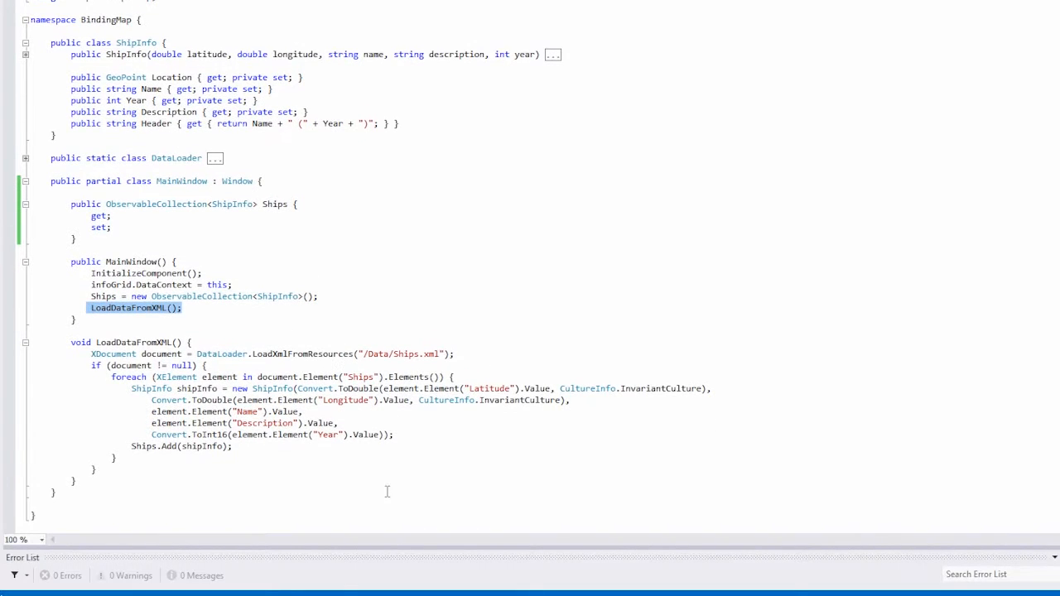
mouse_move(377, 459)
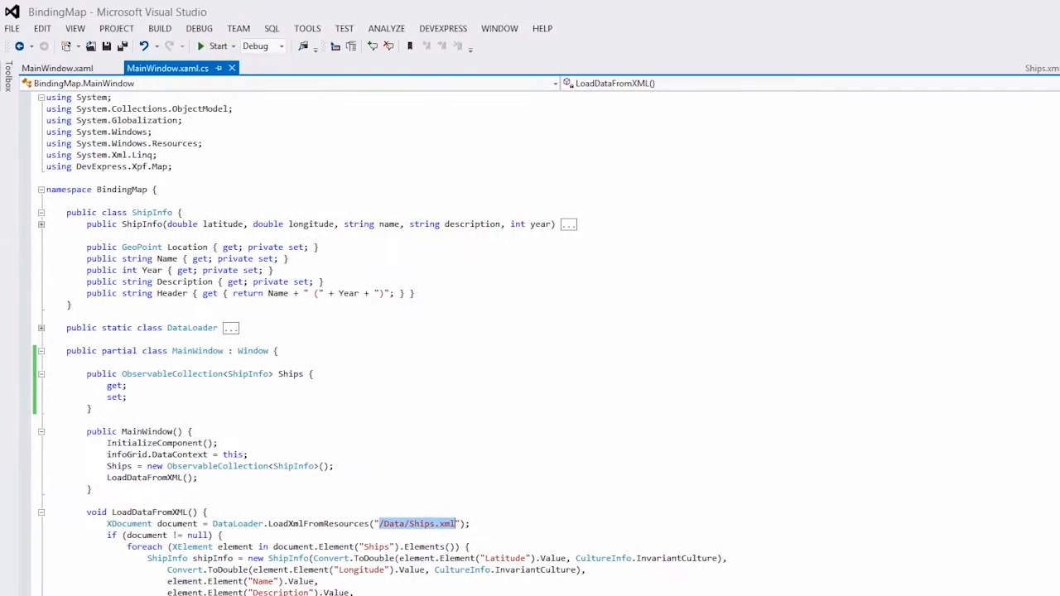
mouse_move(405, 404)
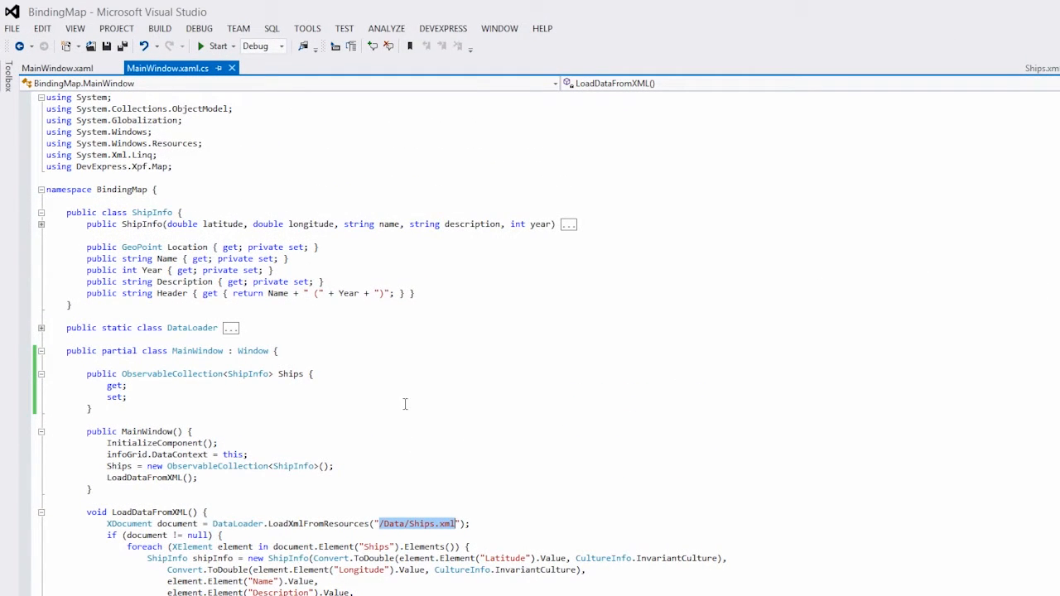
click(57, 68)
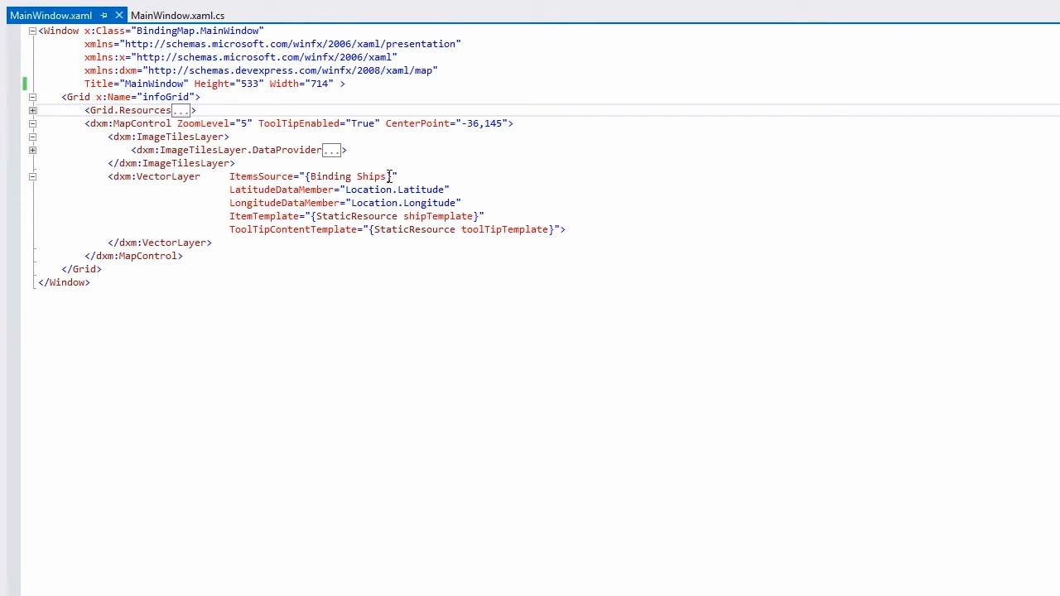
mouse_move(413, 175)
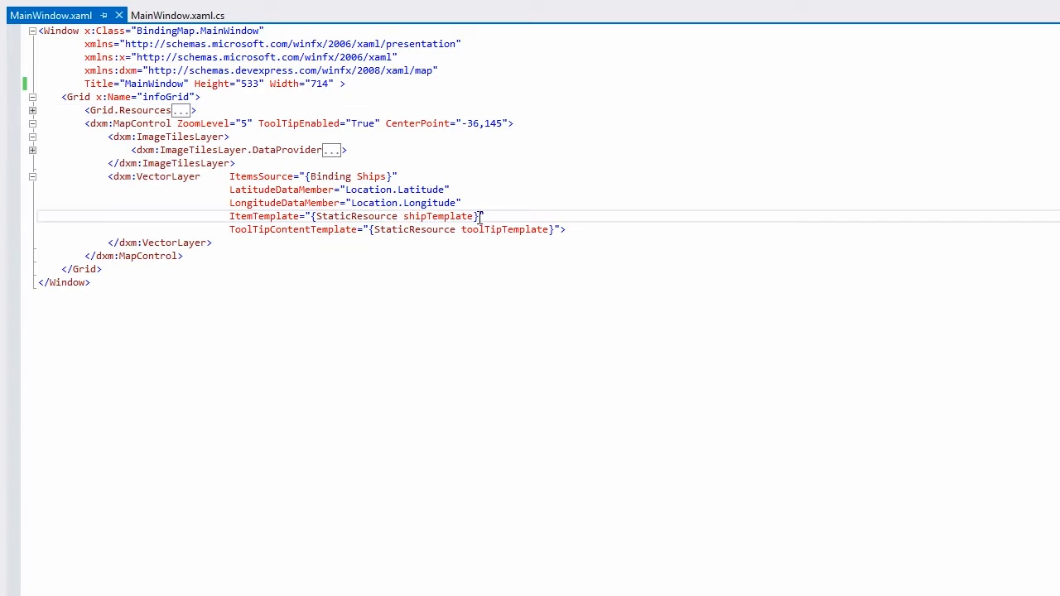
double_click(439, 215)
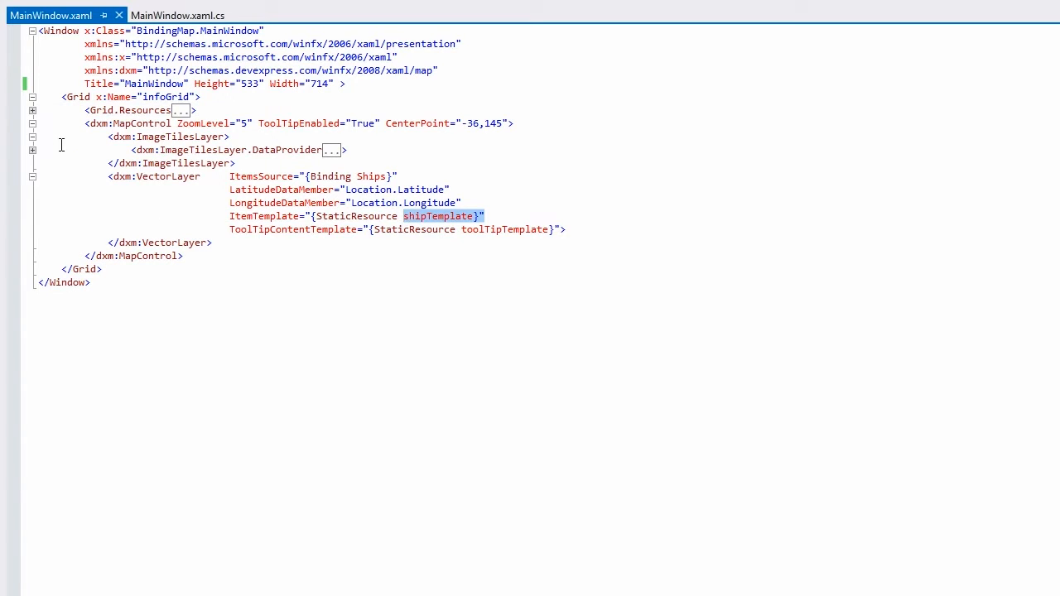
click(32, 110)
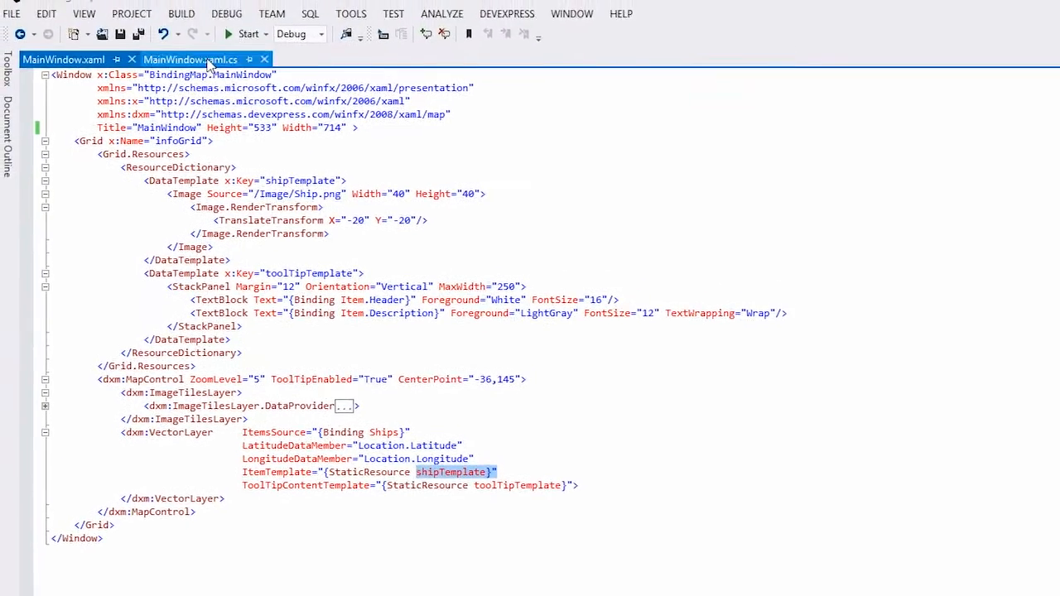
Run BindingMap to see shipwreck markers and the South Australian (1837) tooltip.
click(246, 34)
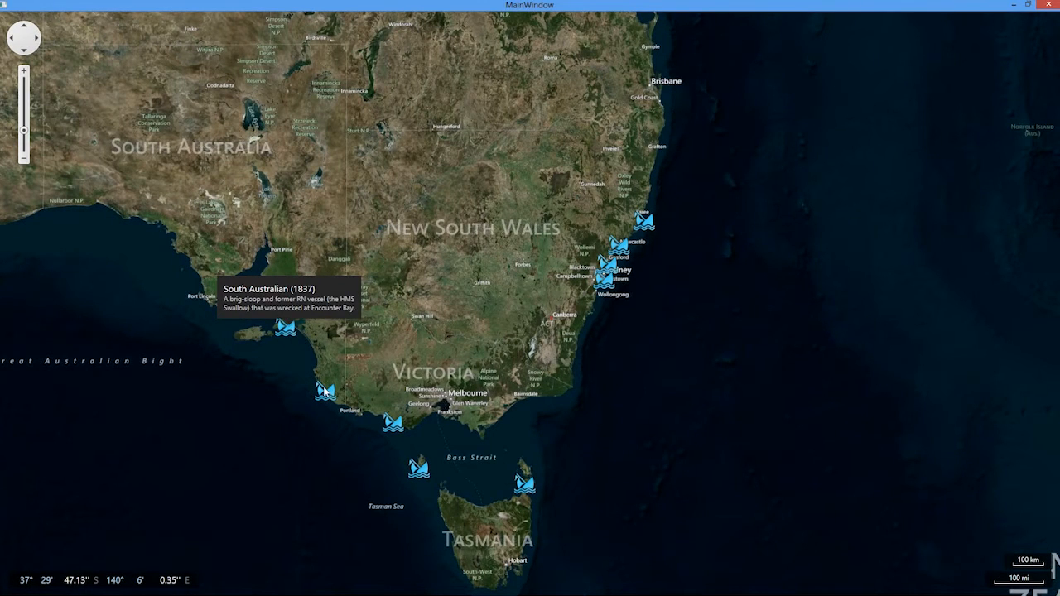
mouse_move(396, 427)
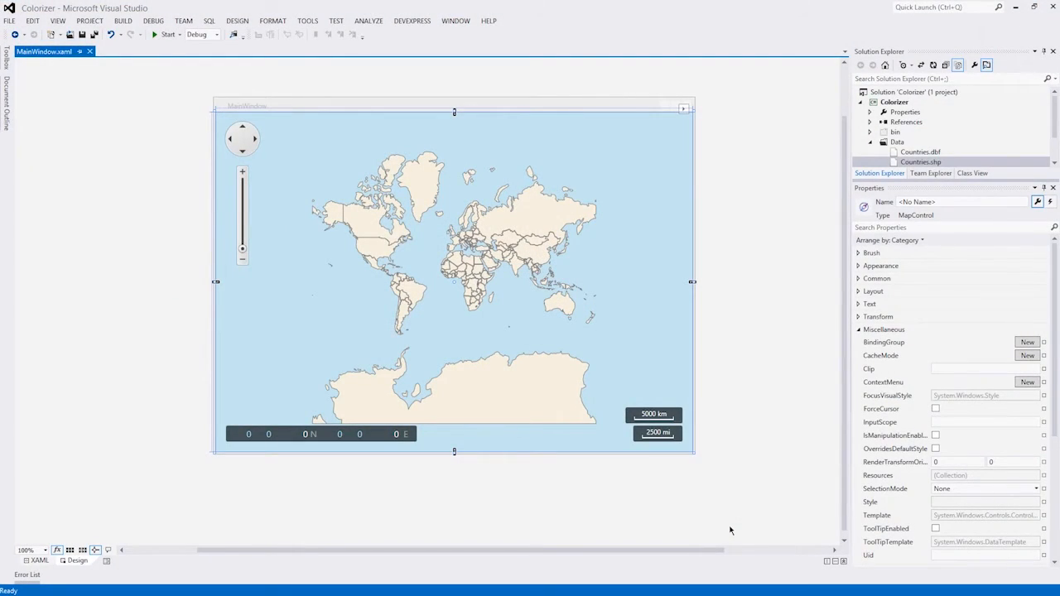
Preview the Colorizer GDP-by-countries map, then close it and return to Design view.
click(167, 34)
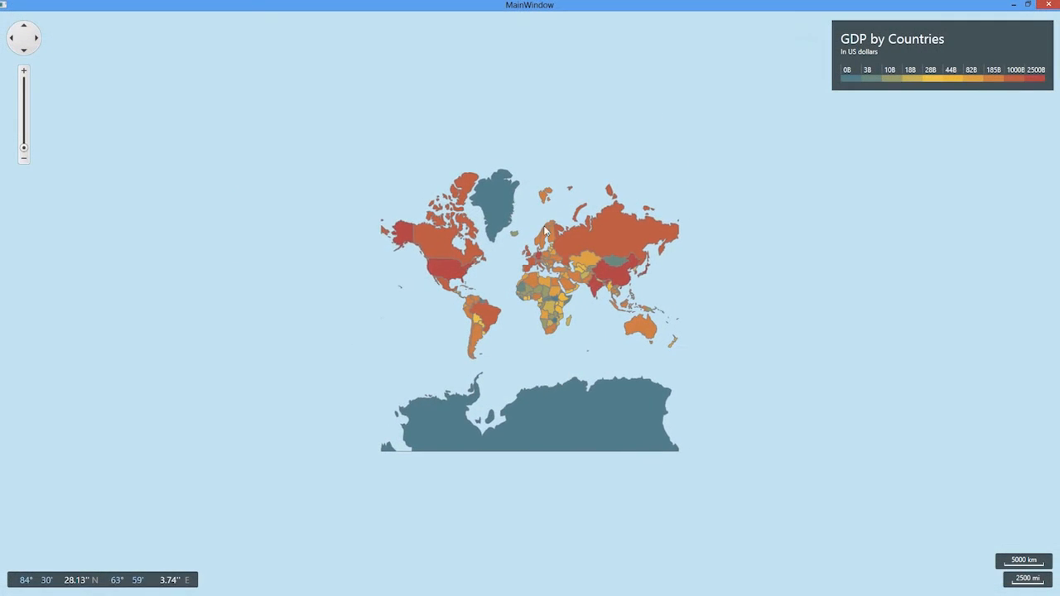
click(451, 269)
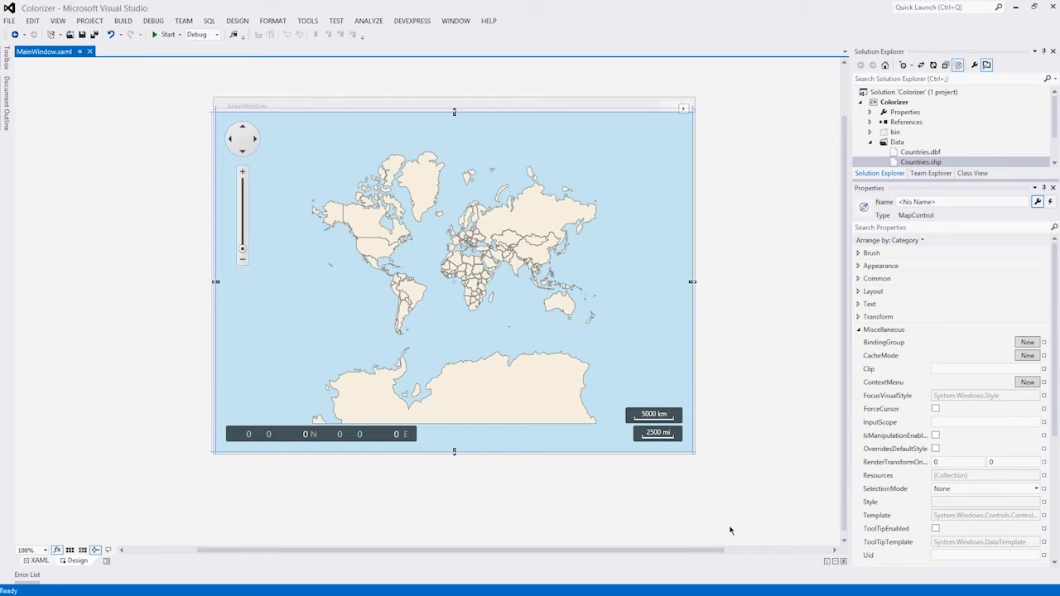
mouse_move(473, 501)
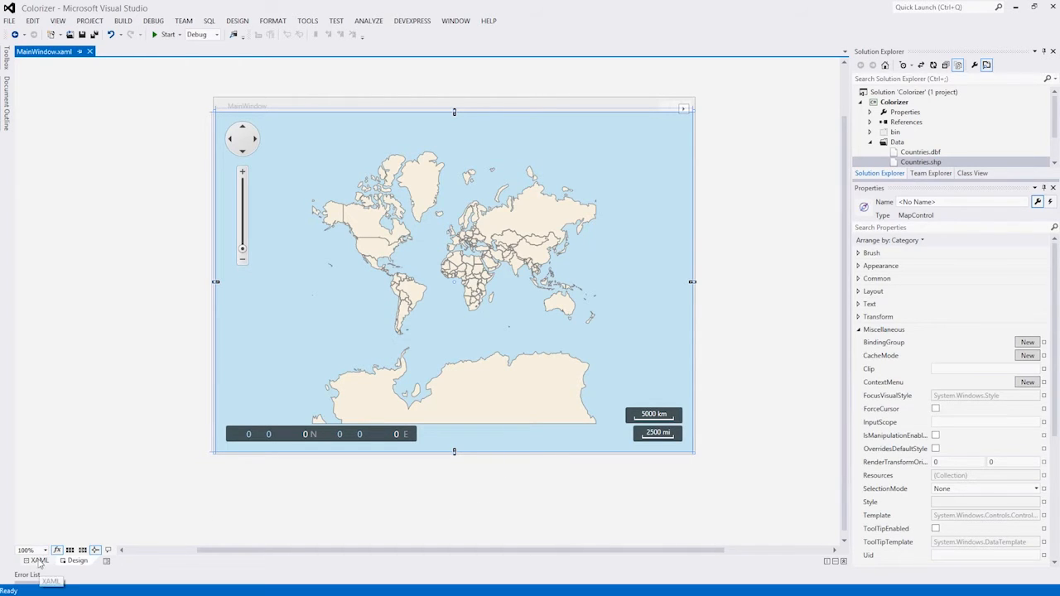
Show the Colorizer XAML with ChoroplethColorizer collapsed and the Countries.shp VectorLayer visible.
click(39, 560)
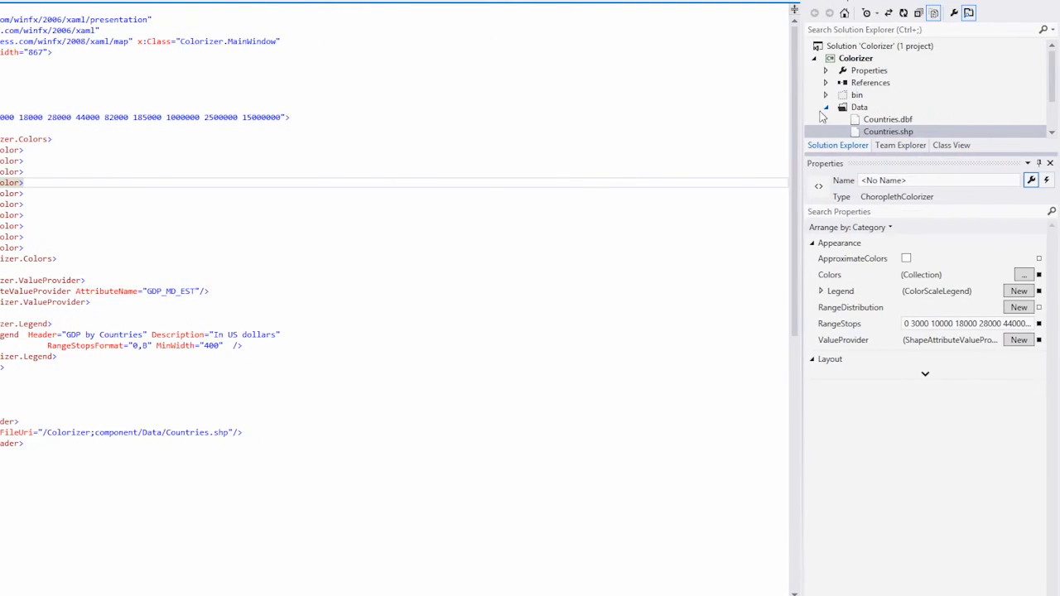
click(888, 119)
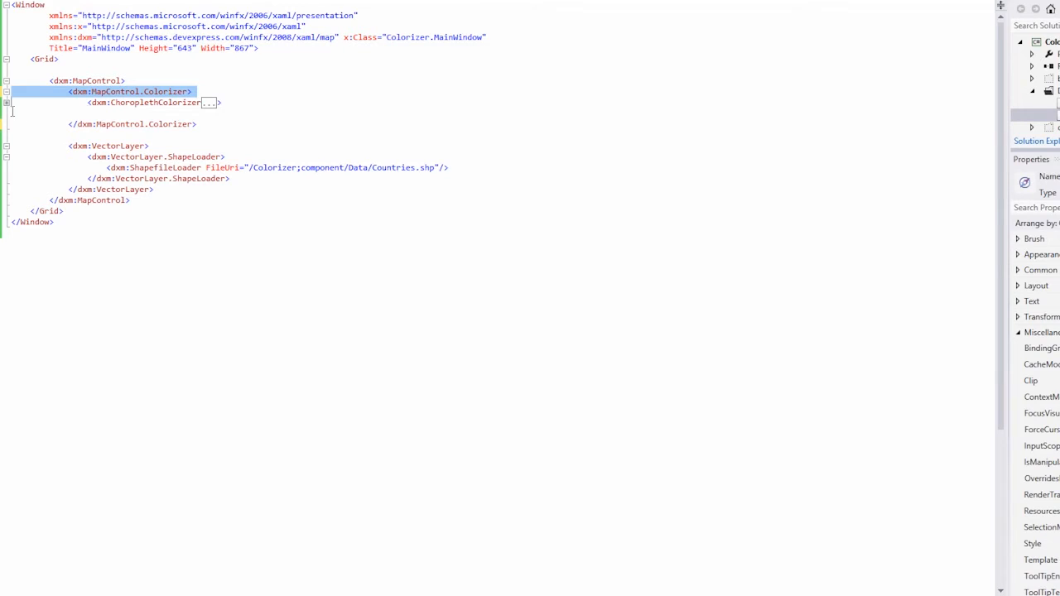
Expand ChoroplethColorizer and inspect the GDP_MD_EST ShapeAttributeValueProvider's properties.
click(209, 101)
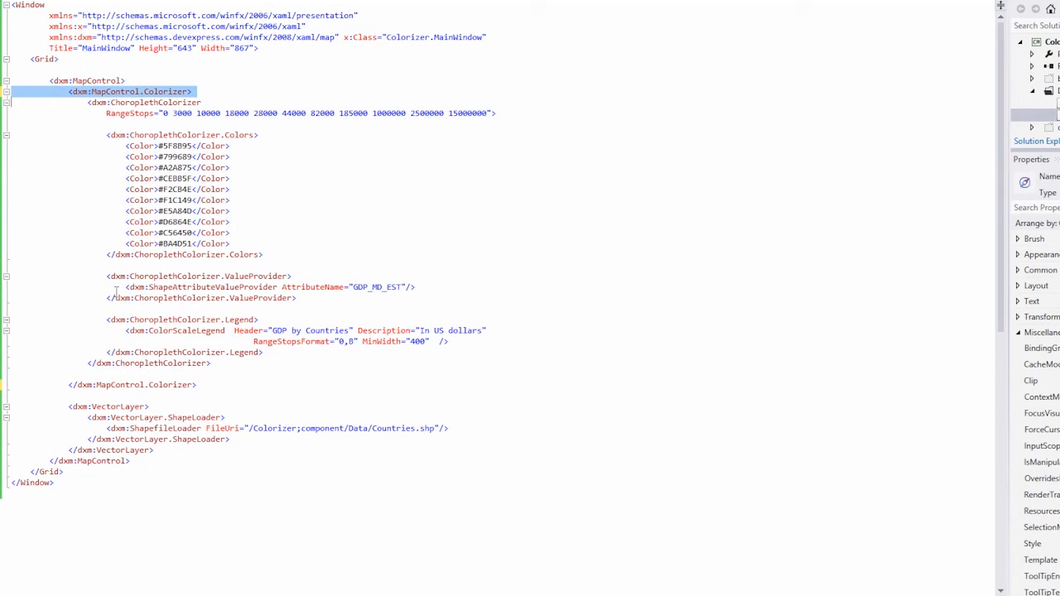
click(190, 286)
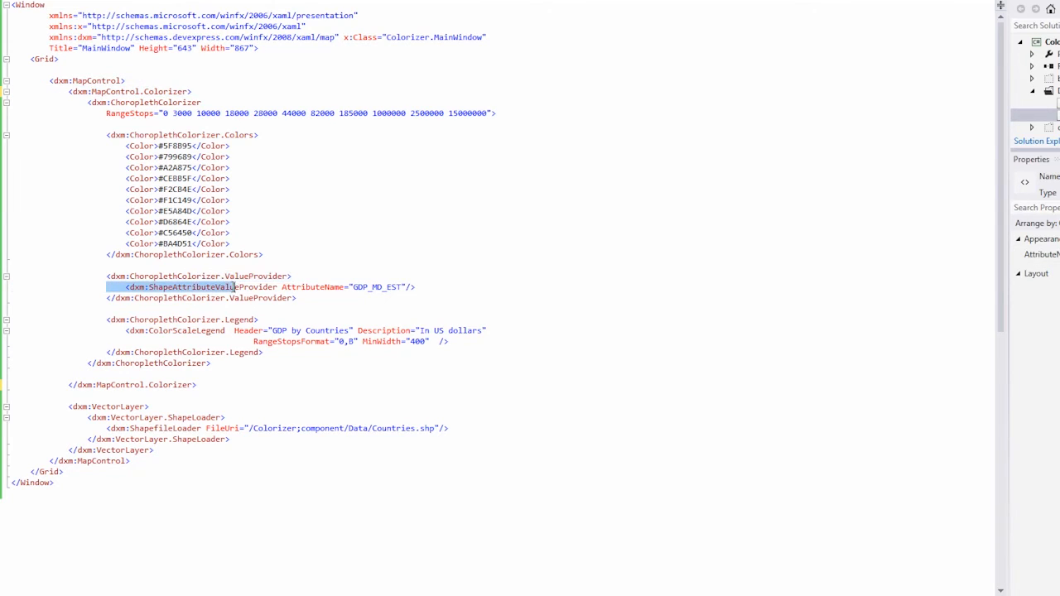